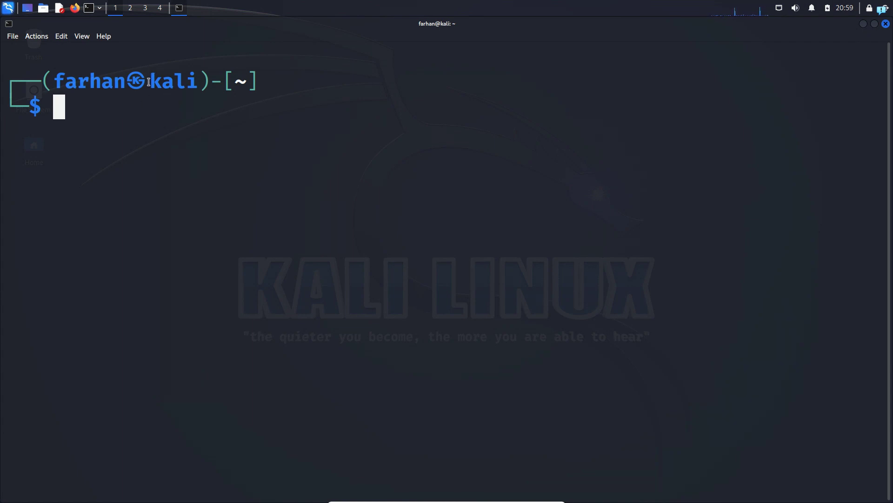
Step: Run hostname to confirm the machine is currently named kali
double_click(174, 81)
text(hostname)
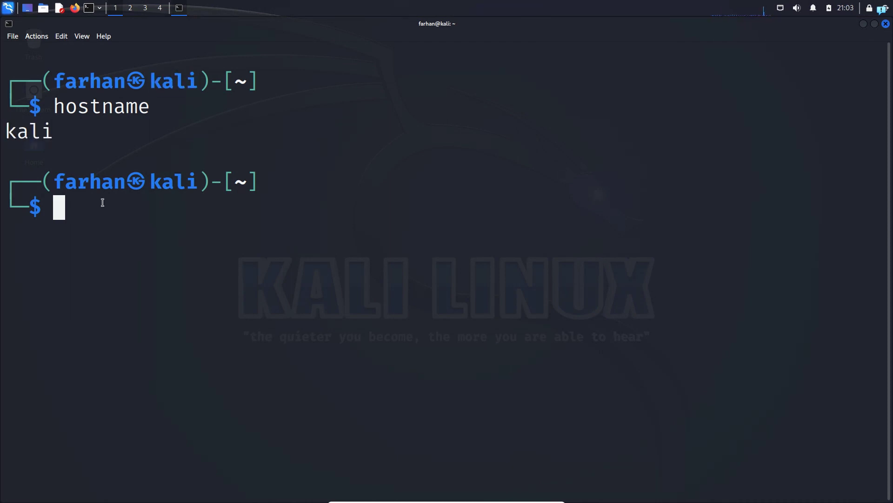
Step: Start sudo nano /etc/hostname to edit the hostname file
text(sud)
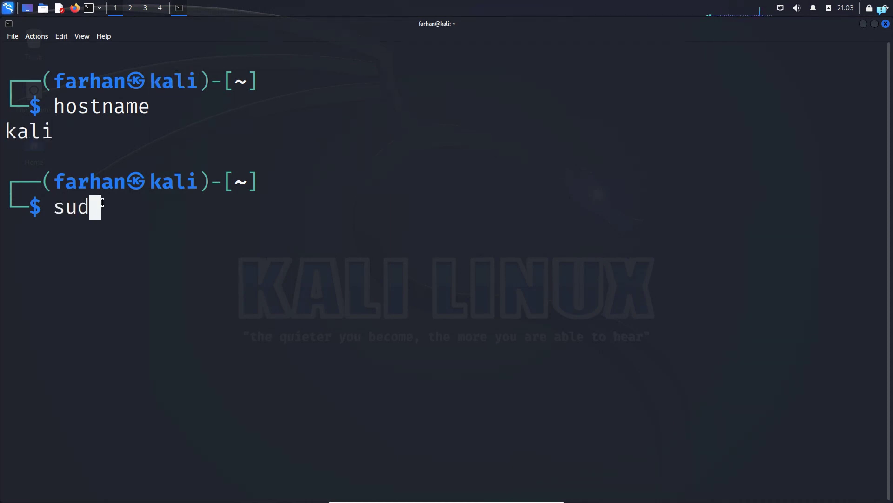
text(o)
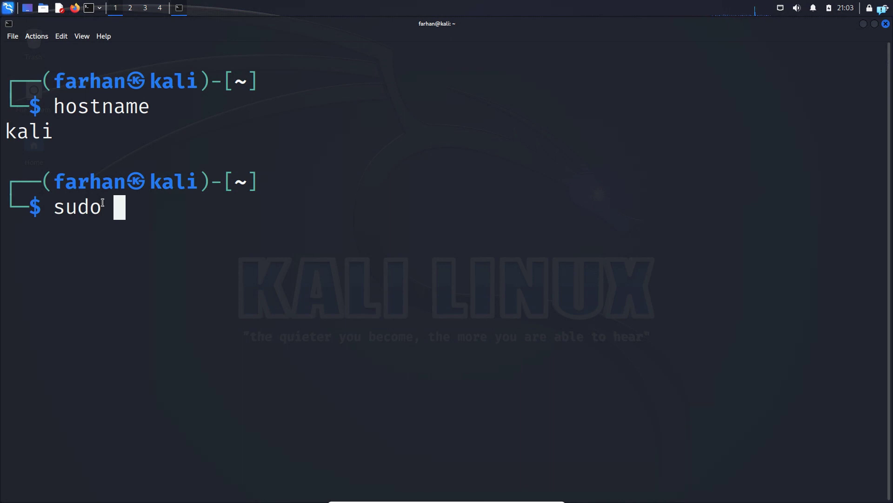
text(nan)
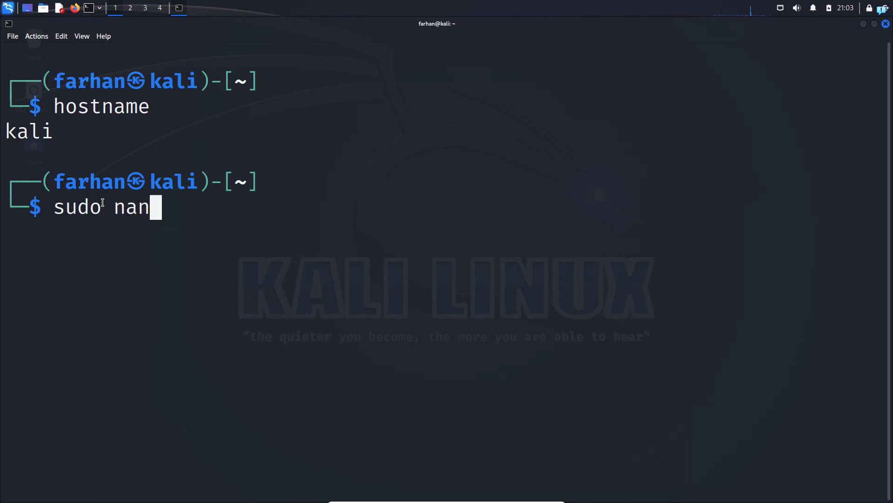
text(o /)
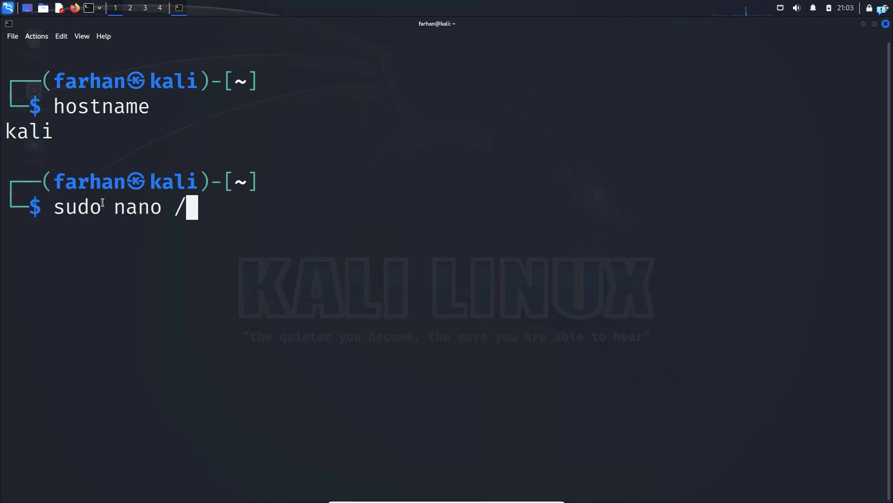
text(etc/hostn)
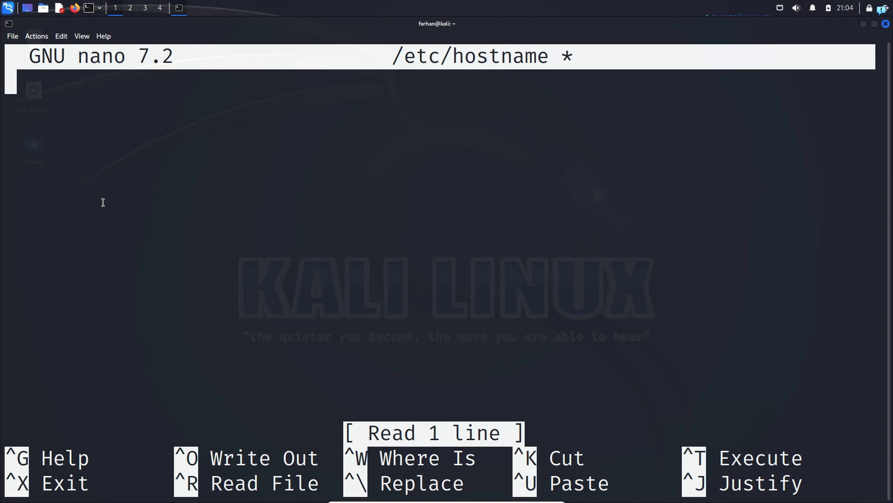
Step: Replace the file contents with youtube, save it and leave nano
text(youtube)
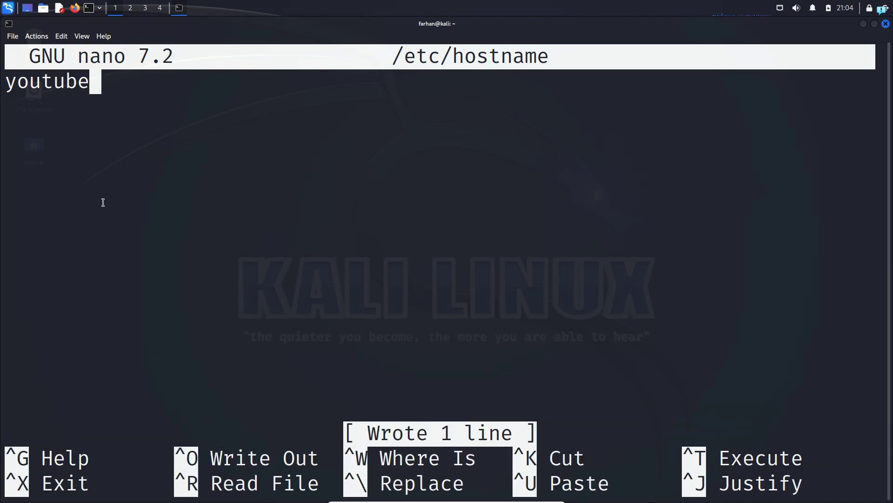
key(ctrl+x)
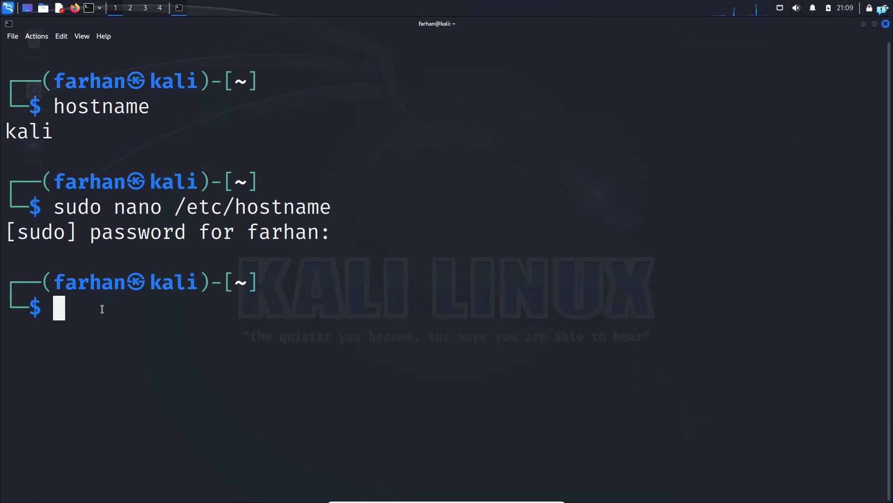
Step: Start sudo nano /etc/hosts to edit the hosts file
text(sudo nano)
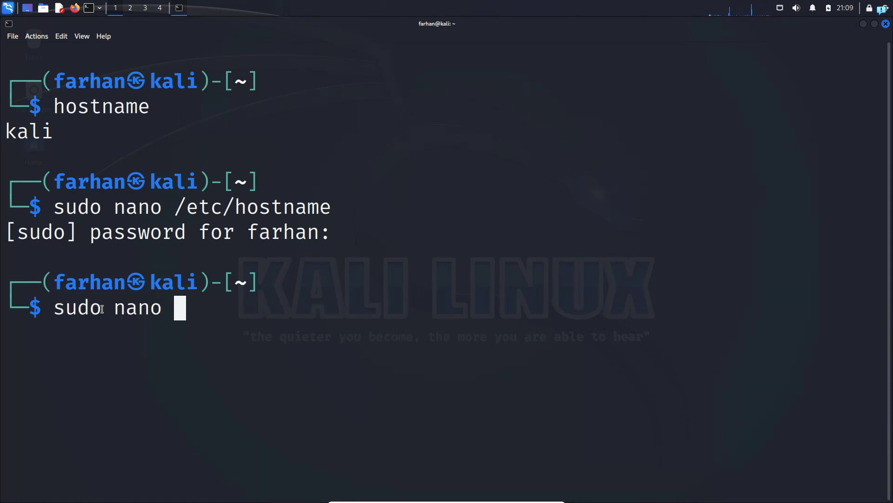
text(/etc/)
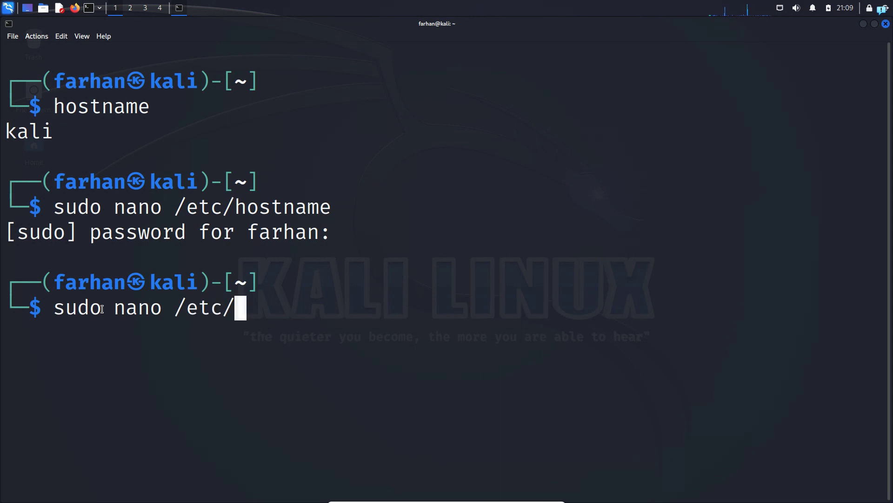
text(hosts)
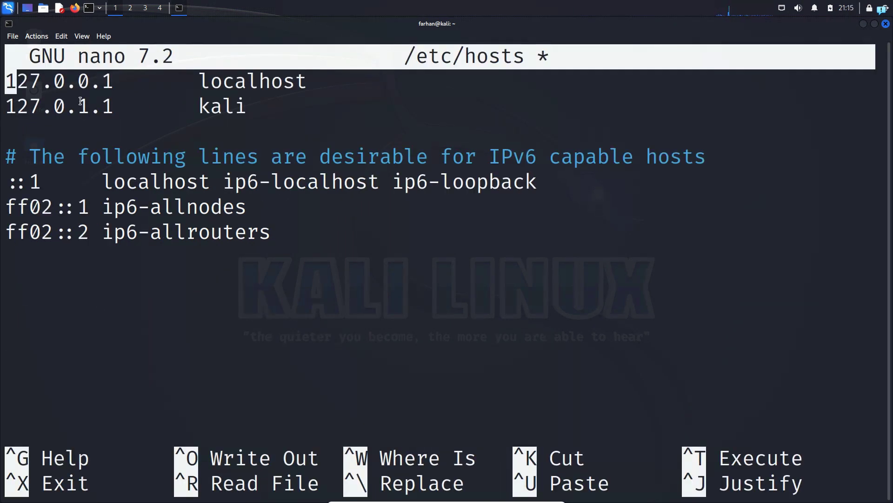
Step: Change the 127.0.1.1 line from kali to youtube, save and reboot
key(Down)
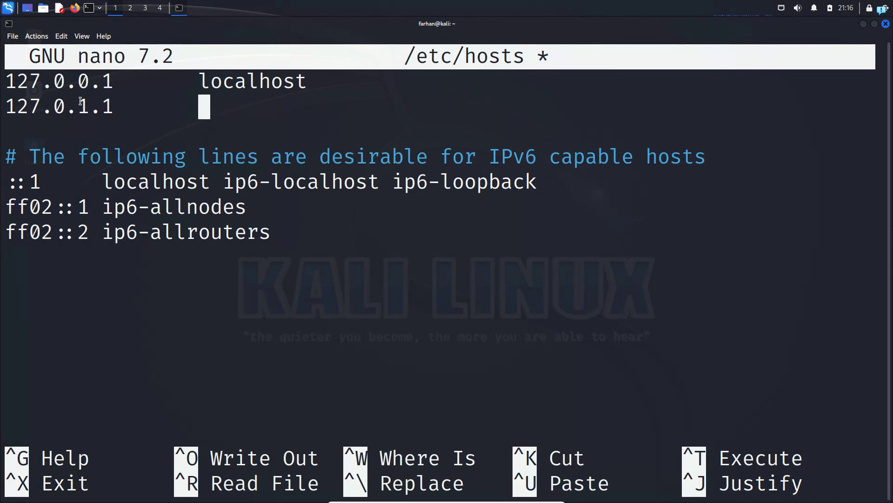
text(youtube)
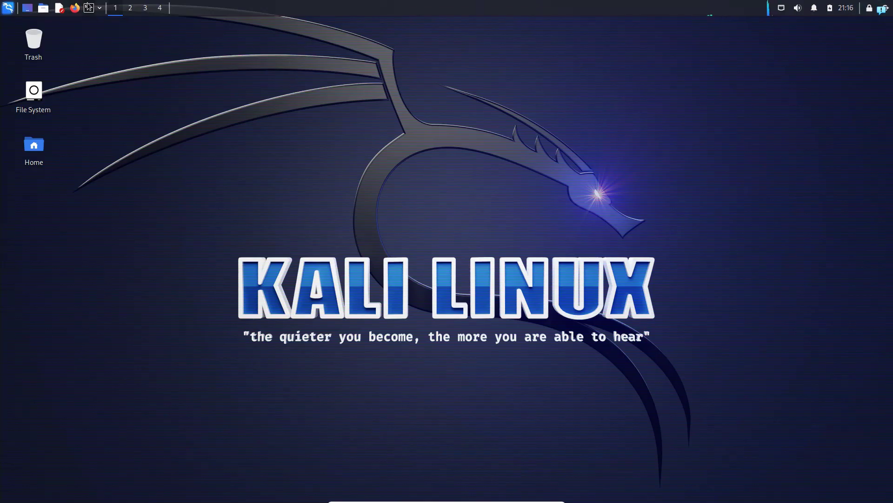
Step: Launch a new terminal and confirm its prompt shows the hostname youtube
click(89, 7)
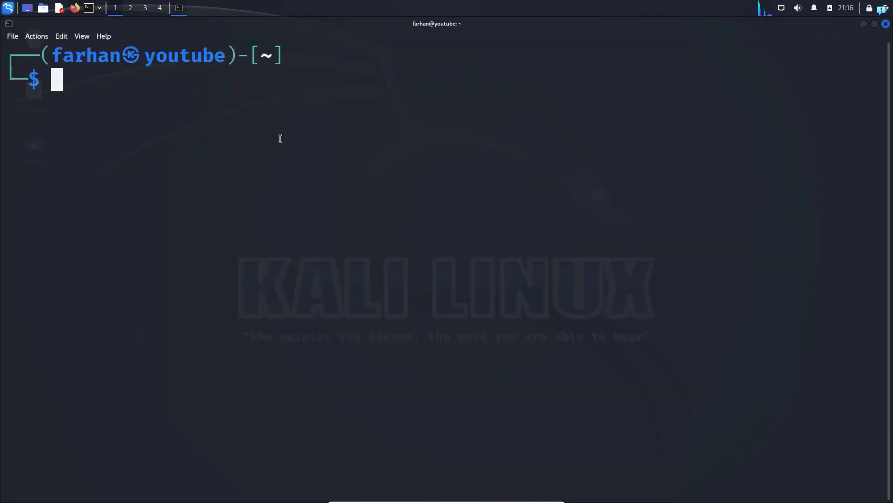
double_click(182, 55)
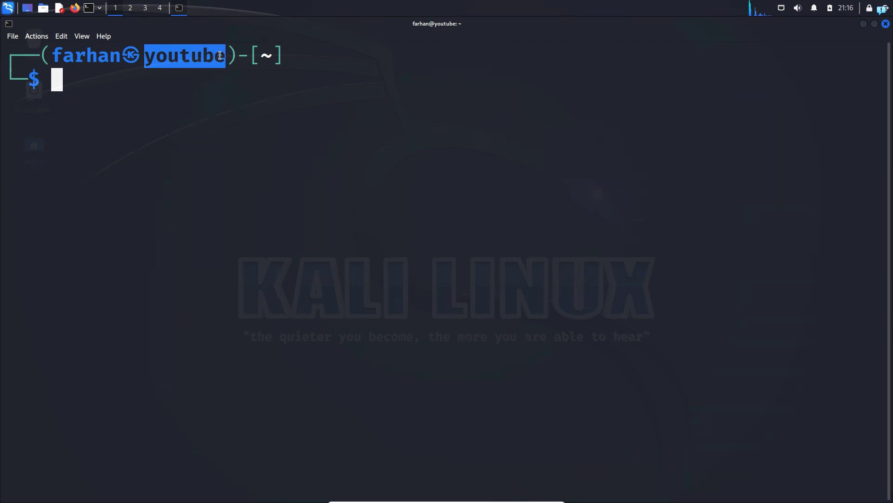
mouse_move(507, 242)
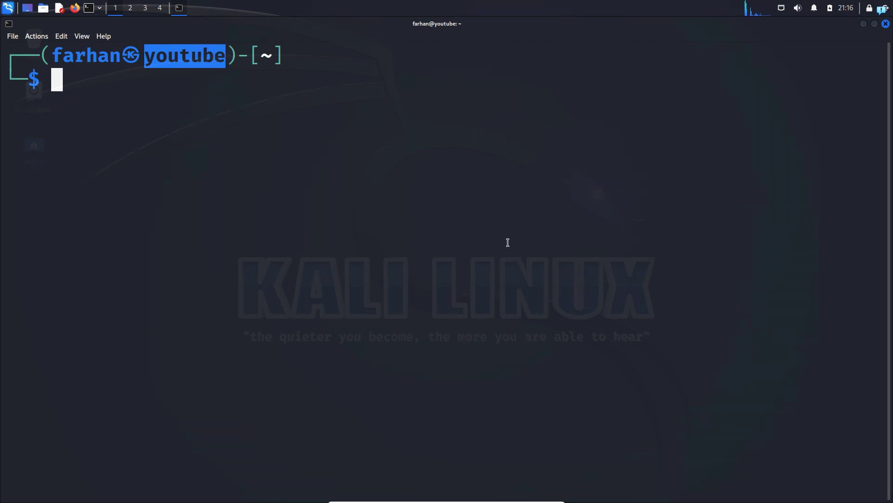